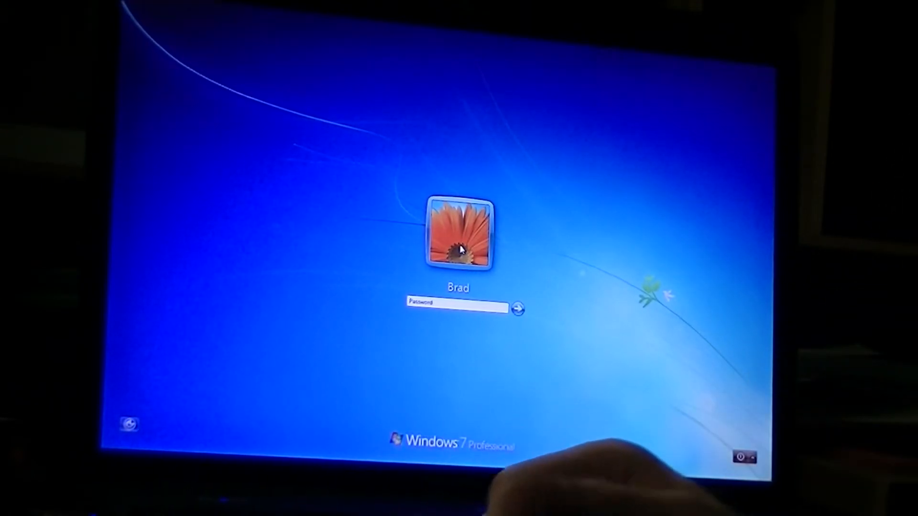
# Sign in to the Windows 7 account with its password to reach the desktop
pyautogui.write('password')
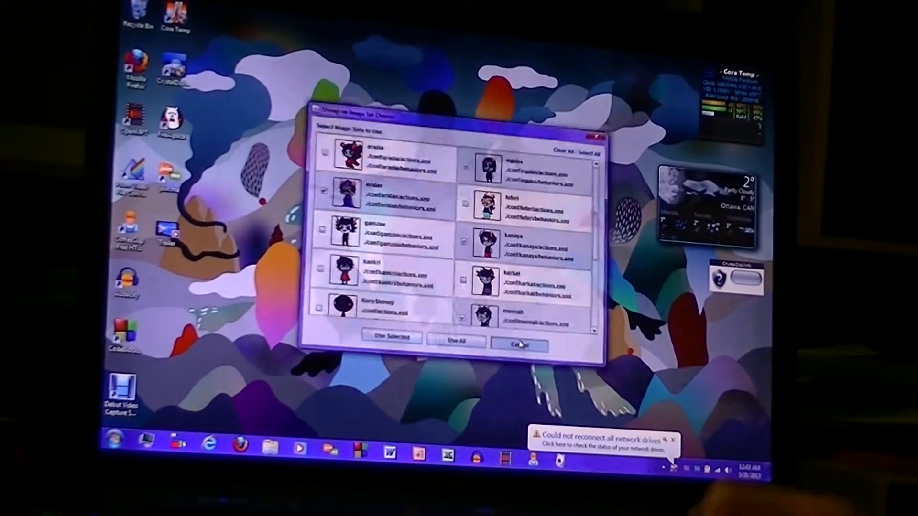
# Dismiss the image set chooser and browse Documents into the winShell project folder
pyautogui.click(518, 345)
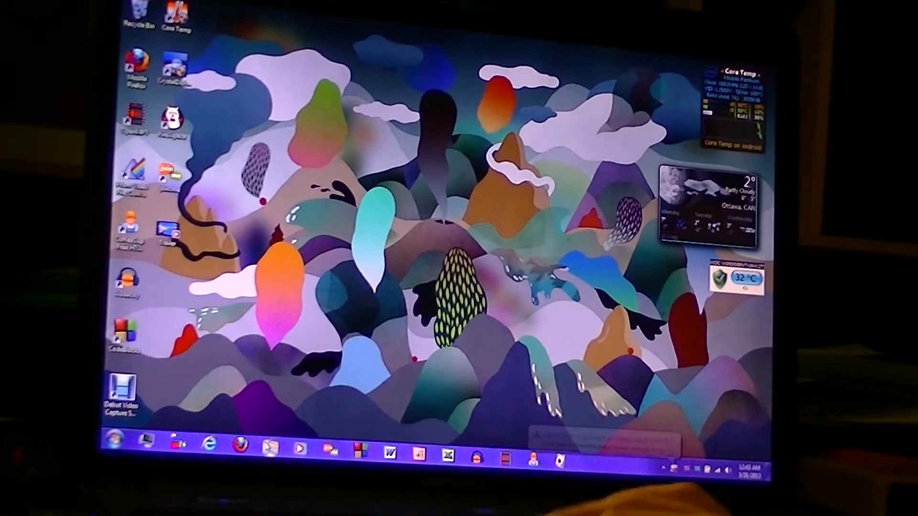
pyautogui.click(265, 449)
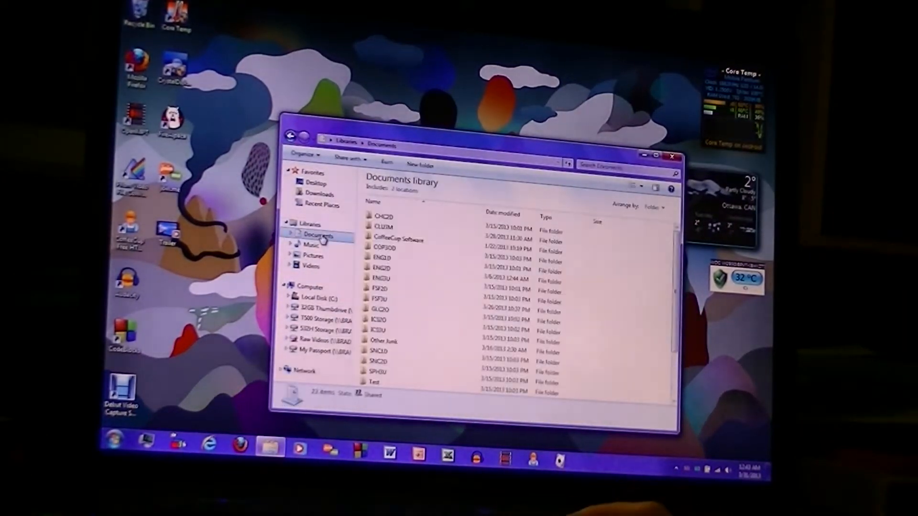
pyautogui.scroll(-3)
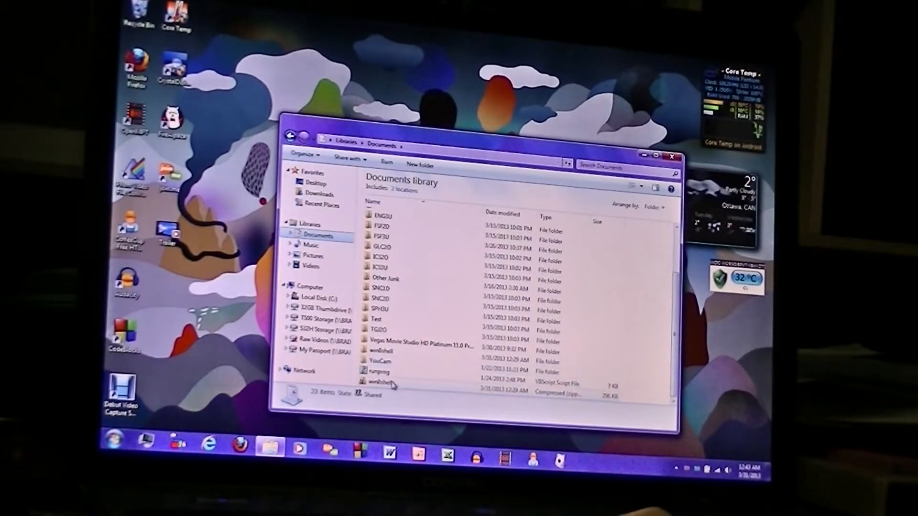
pyautogui.click(386, 359)
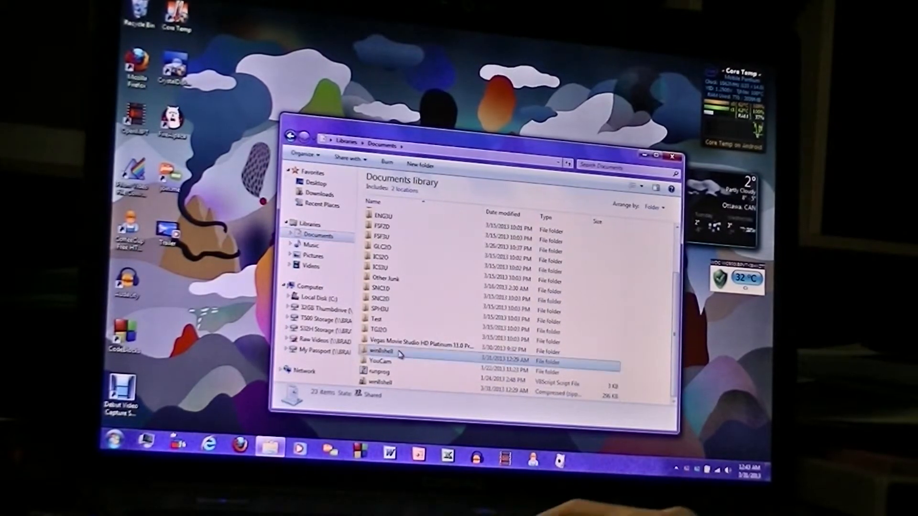
pyautogui.doubleClick(383, 352)
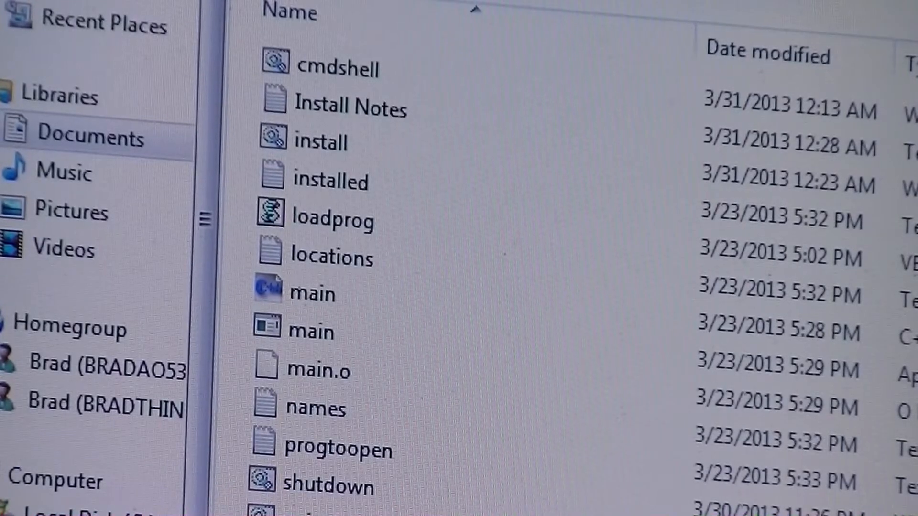
# Select the install batch file and show its context menu
pyautogui.click(322, 142)
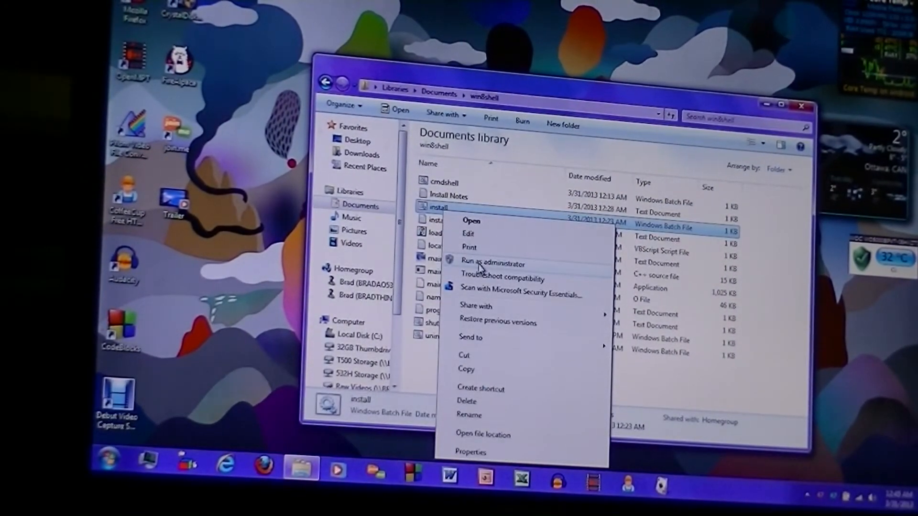
# Run the install batch file as administrator and approve the UAC prompt
pyautogui.click(492, 264)
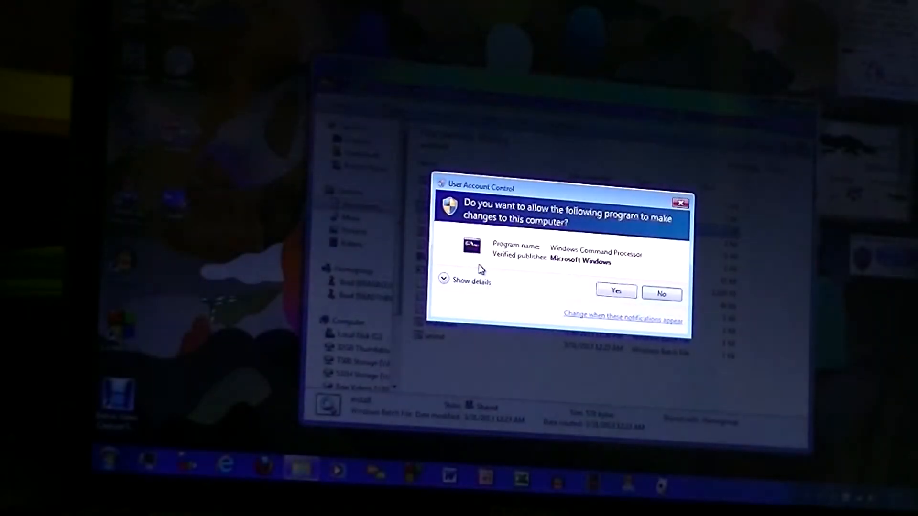
pyautogui.click(615, 293)
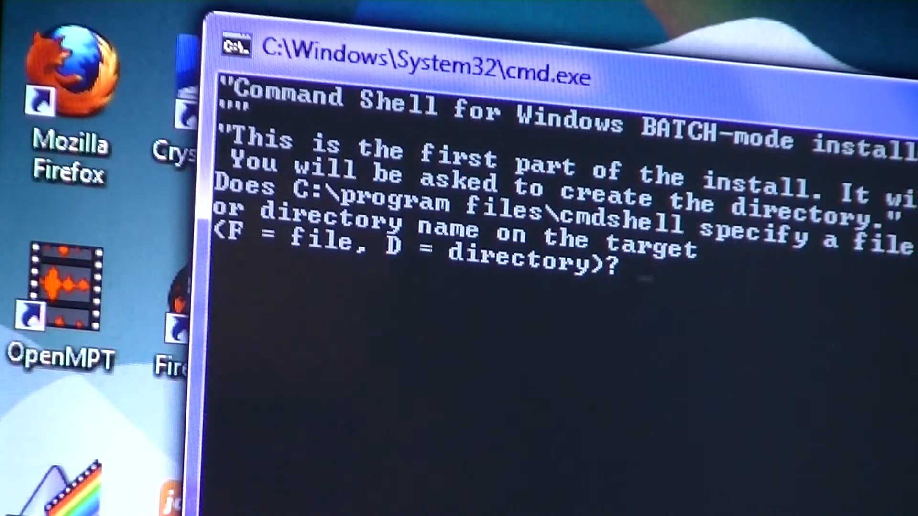
# Answer d for directory so xcopy copies all files, then close the finished installer
pyautogui.write('d')
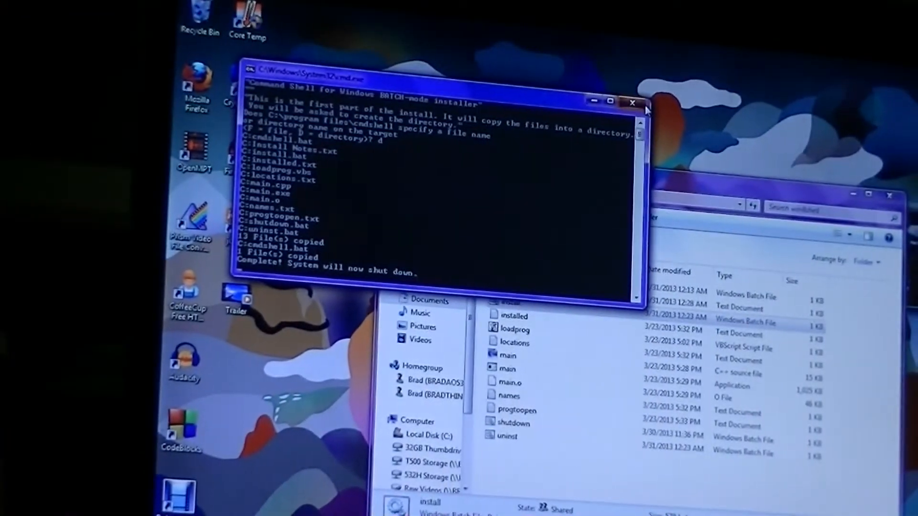
pyautogui.click(633, 104)
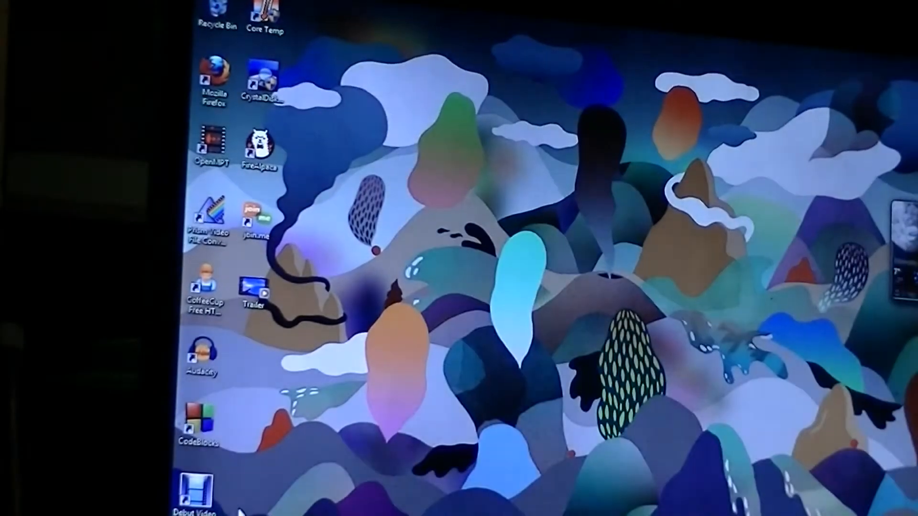
# Let the system shut down and restart to the sign-in screen
pyautogui.click(199, 512)
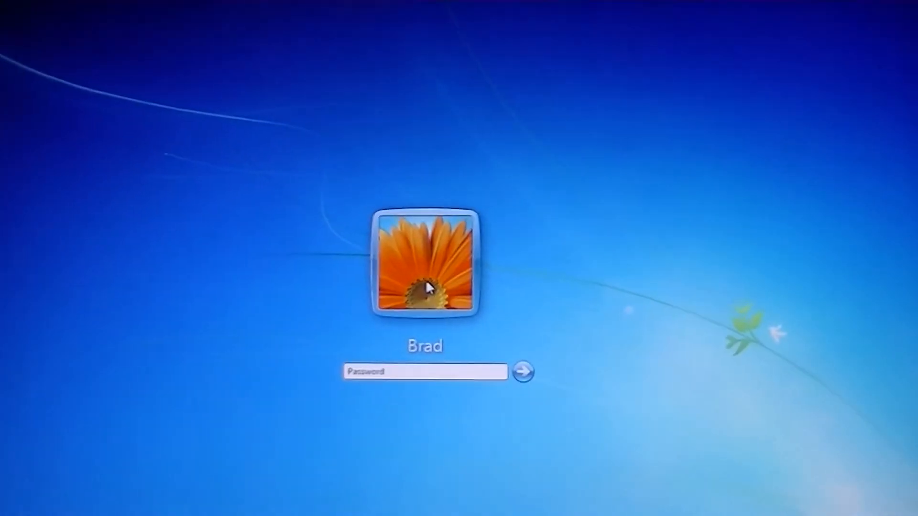
pyautogui.click(521, 371)
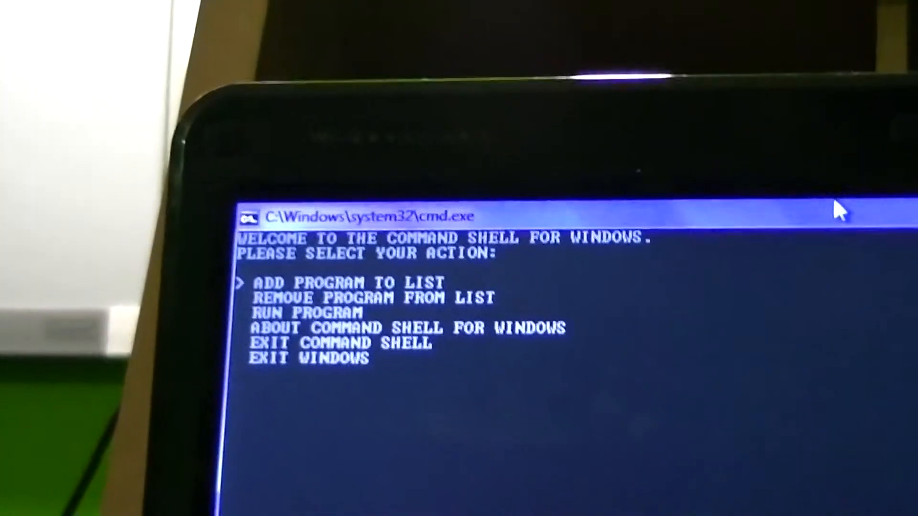
# Move into the Command Shell welcome menu to reach the Run Program list
pyautogui.press('down')
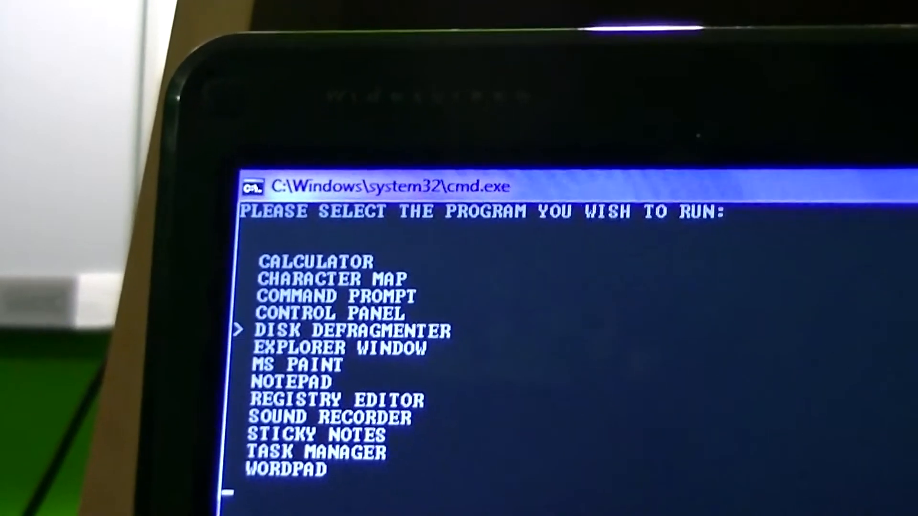
# Launch Calculator and then Disk Defragmenter from the built-in program list
pyautogui.press('down')
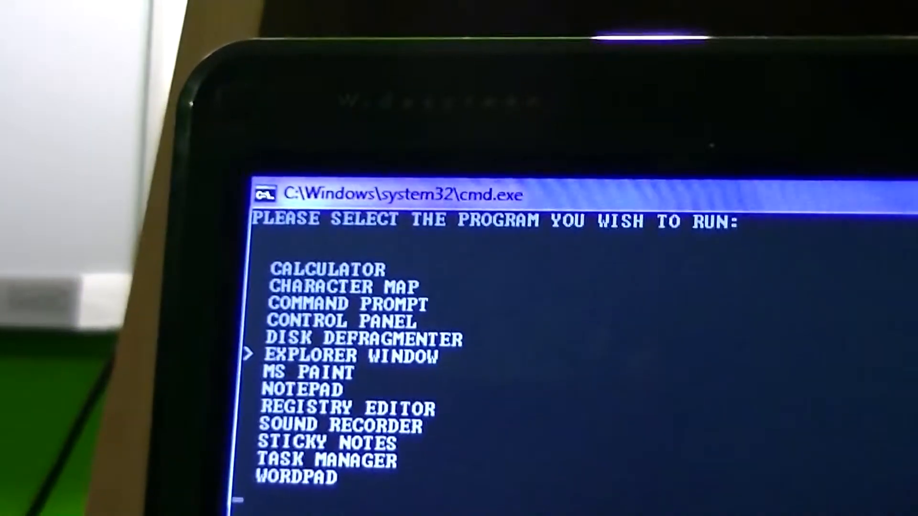
pyautogui.press('Down')
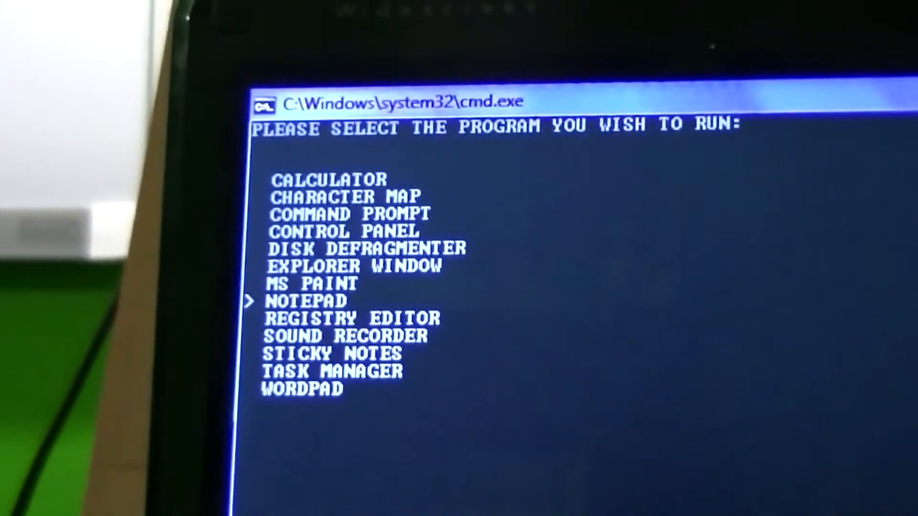
pyautogui.press('Down')
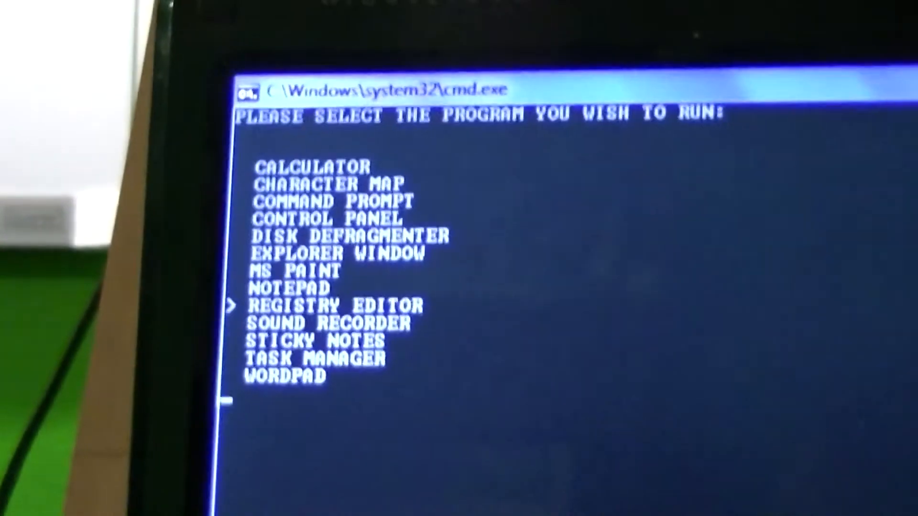
pyautogui.press('down')
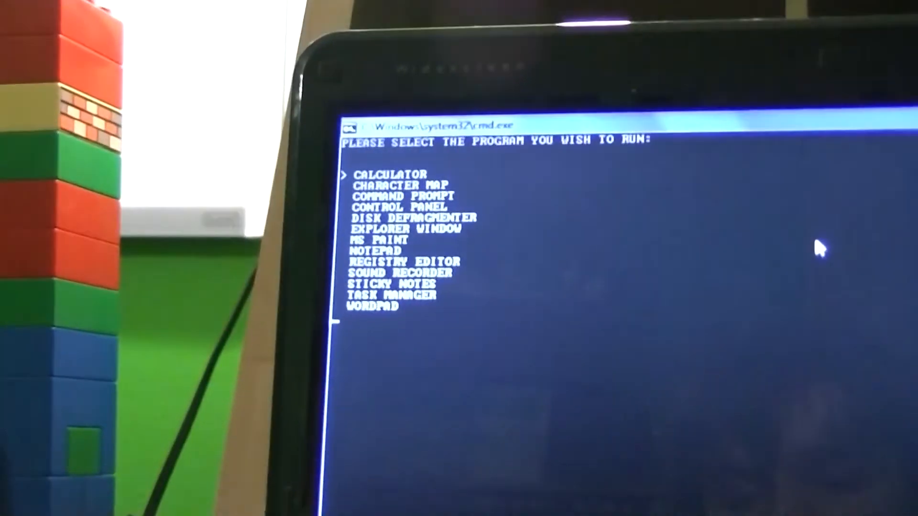
pyautogui.press('enter')
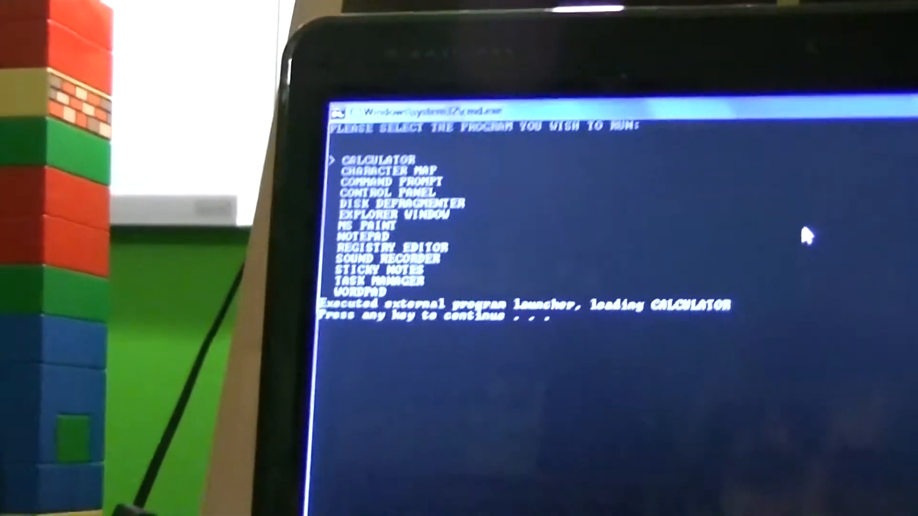
pyautogui.press('down')
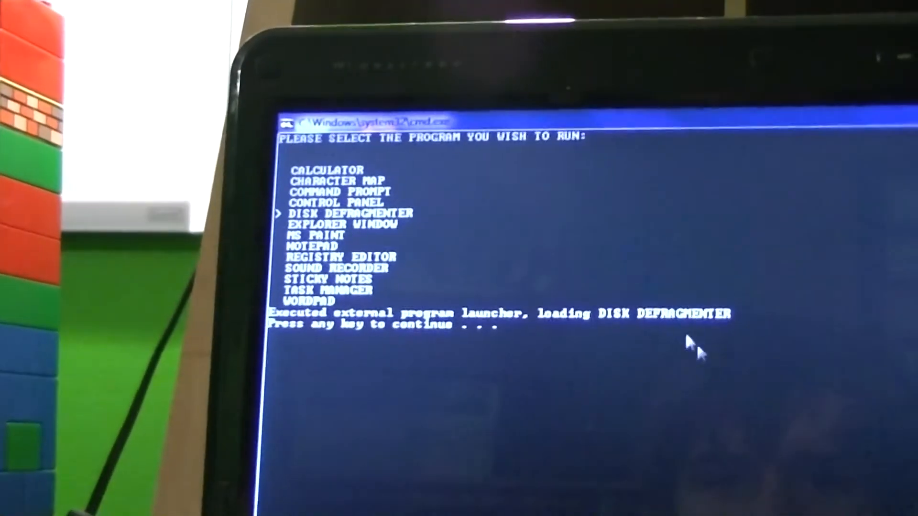
pyautogui.press('enter')
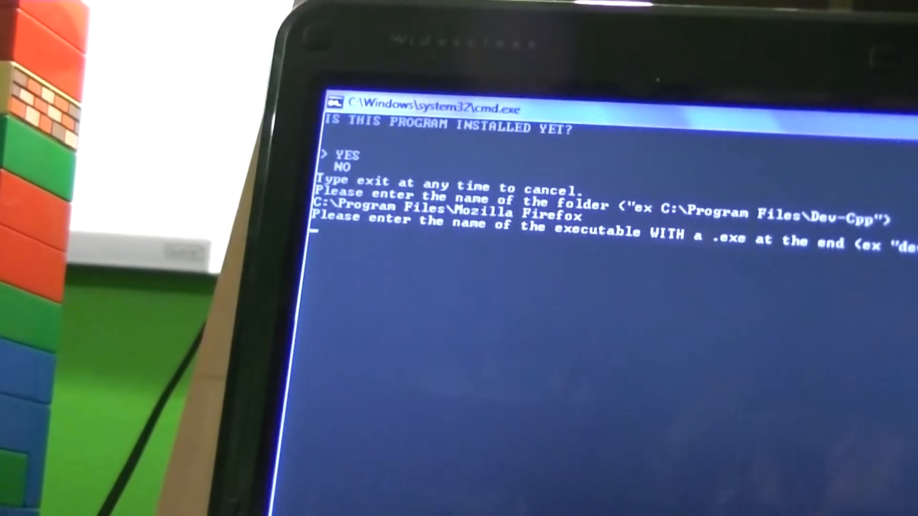
# Enter firefox.exe and the name Firefox so Firefox joins the run list
pyautogui.write('firefox.exe')
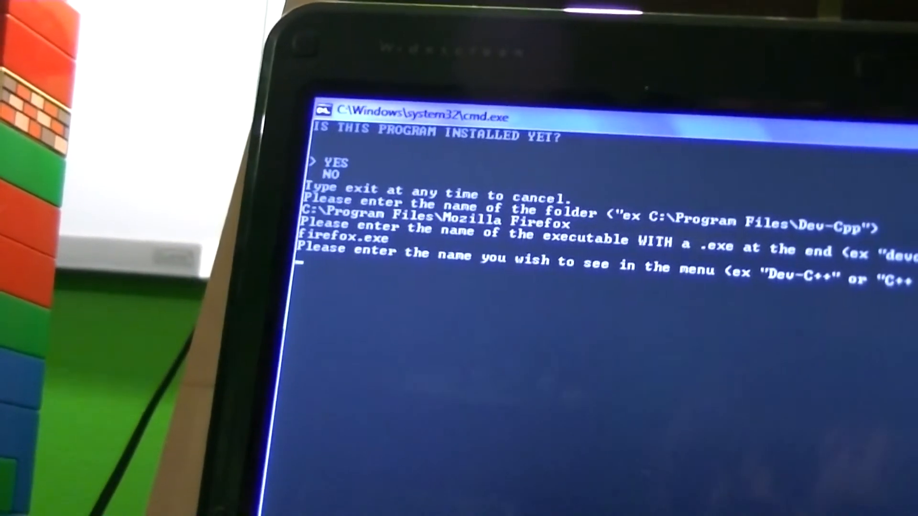
pyautogui.write('Firefox')
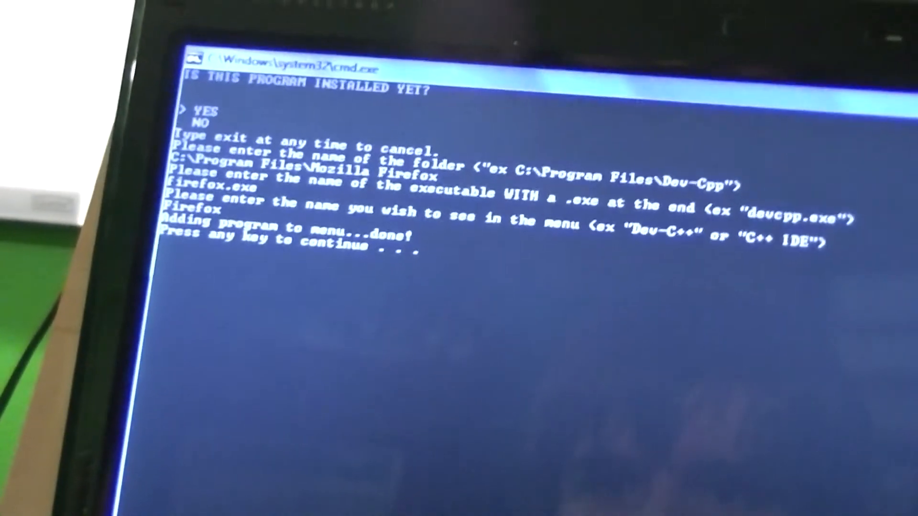
pyautogui.press('enter')
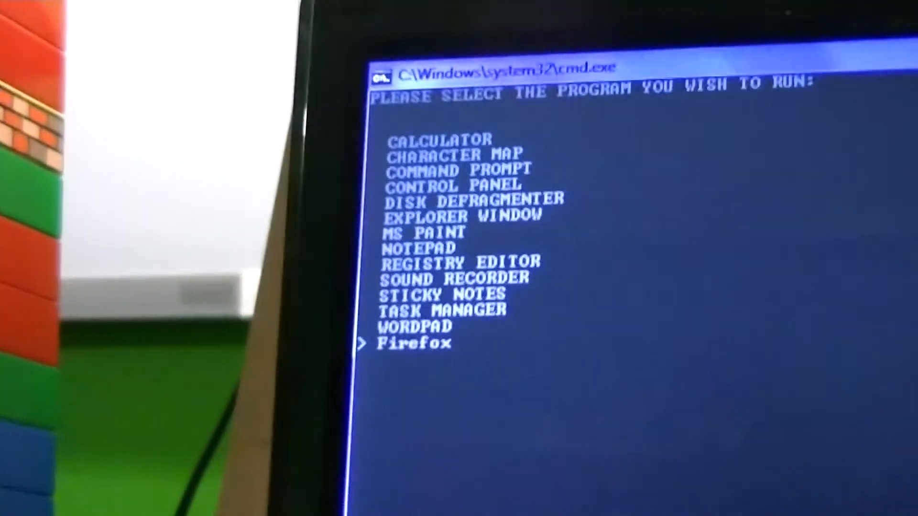
# Launch the Firefox entry from the Run Program list and continue
pyautogui.press('enter')
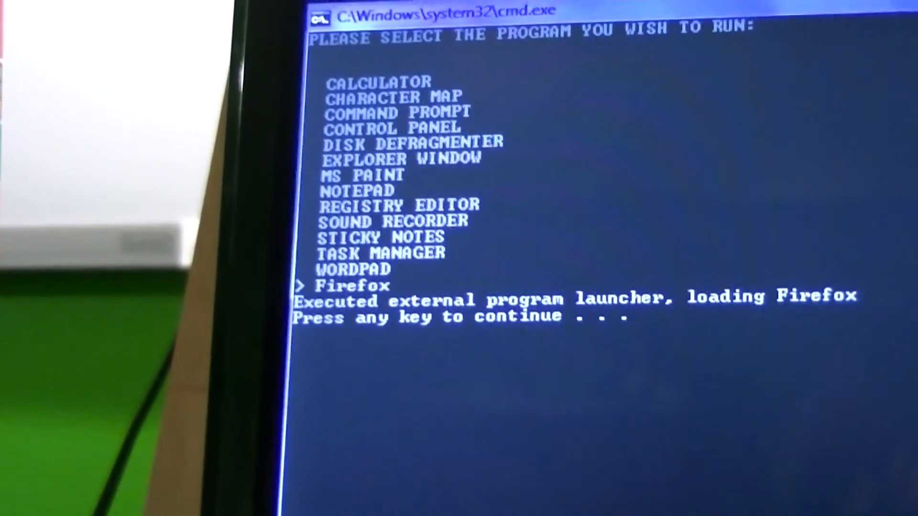
pyautogui.press('enter')
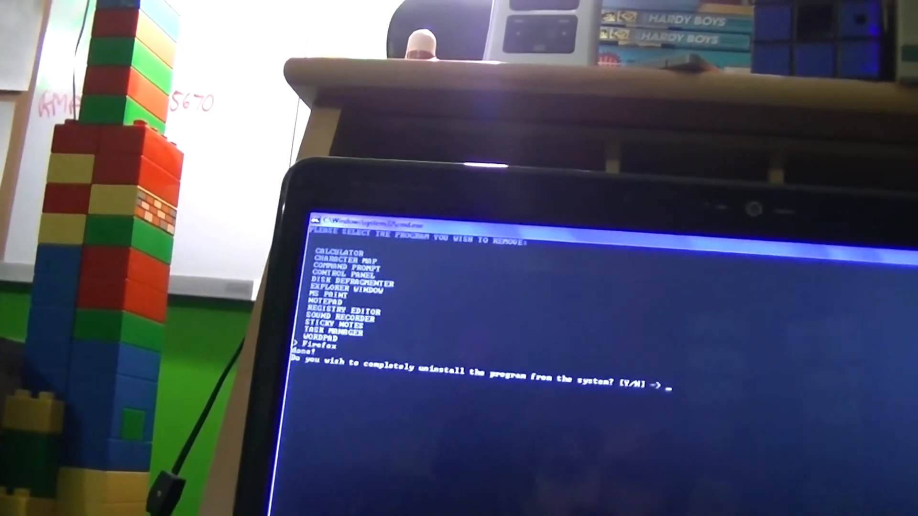
# Decline the uninstall prompt with 'n' so Firefox stays installed but leaves the list
pyautogui.write('n')
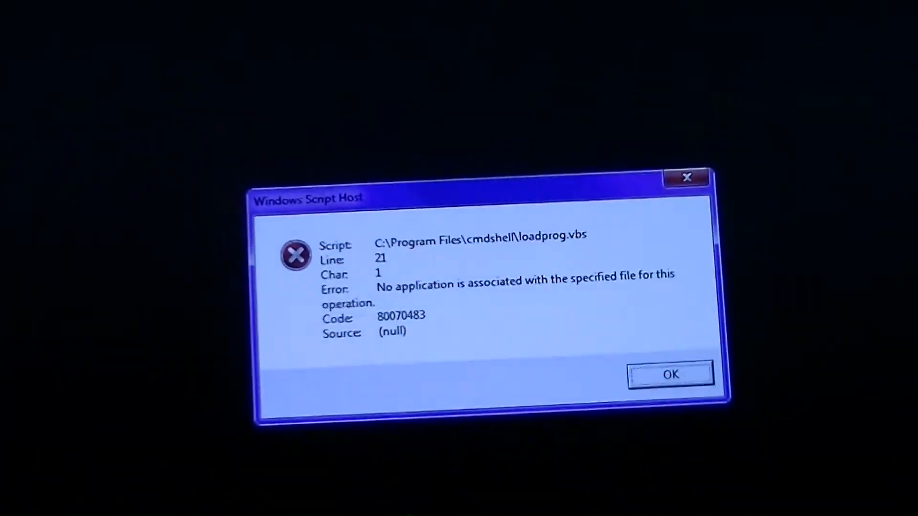
# Acknowledge the loadprog.vbs script error and return to the Command Shell welcome menu
pyautogui.click(671, 375)
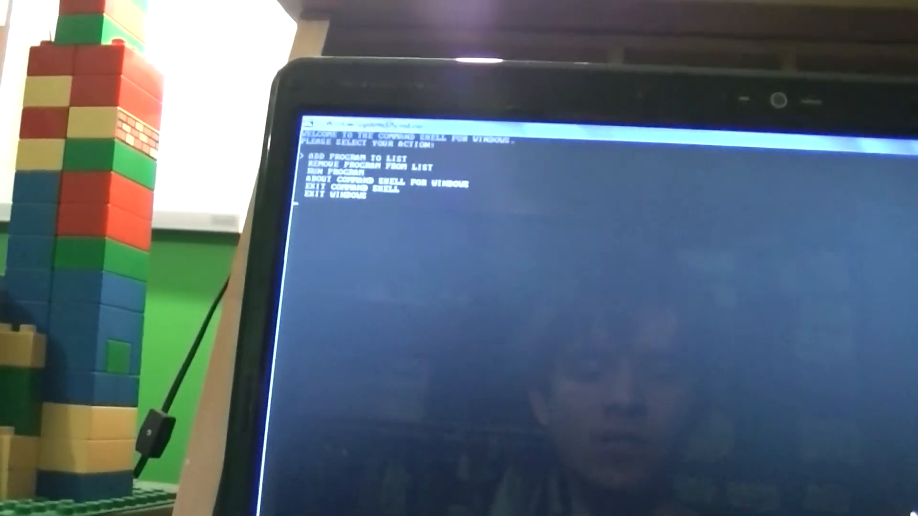